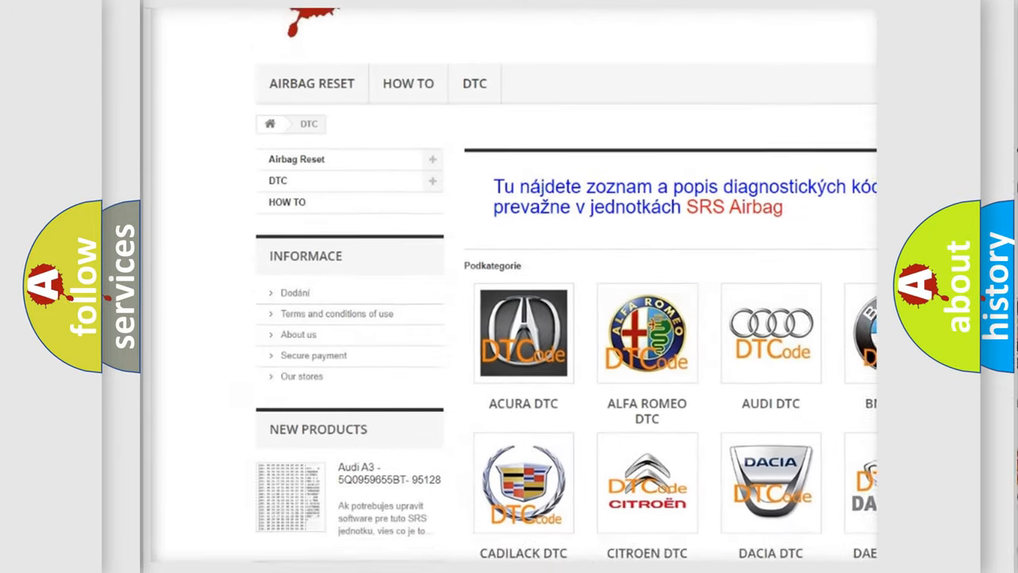
pyautogui.scroll(-3)
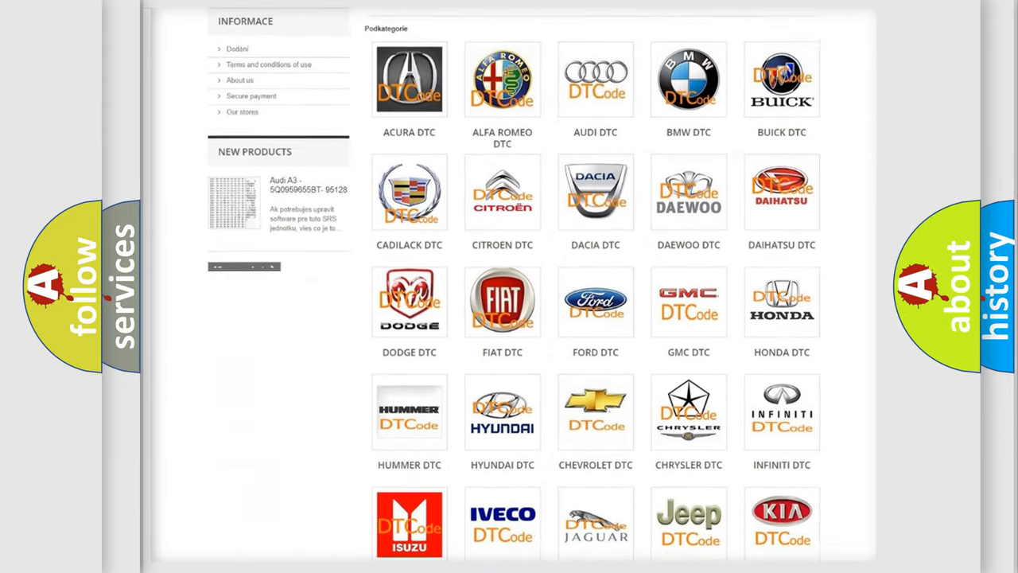
pyautogui.scroll(-3)
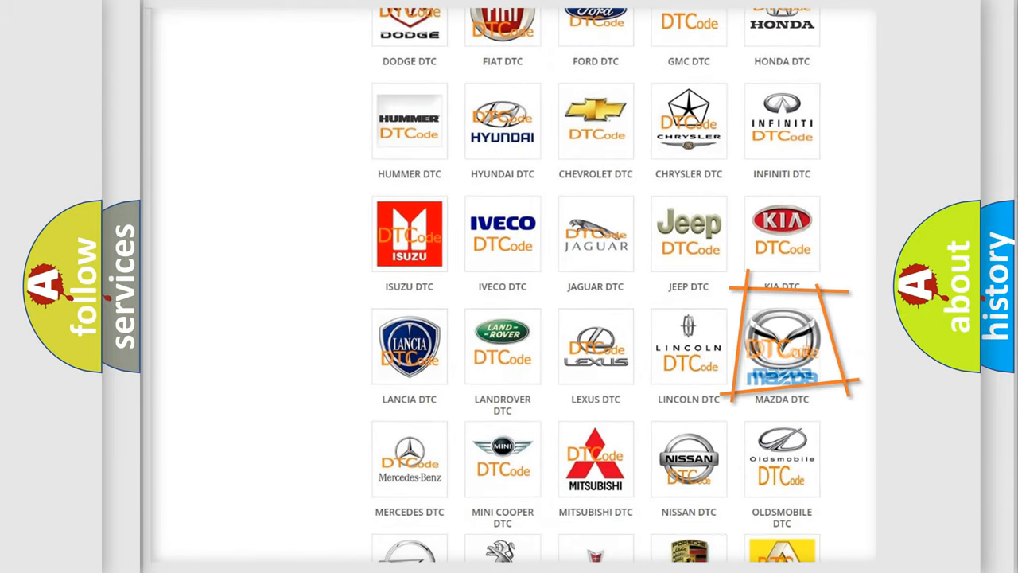